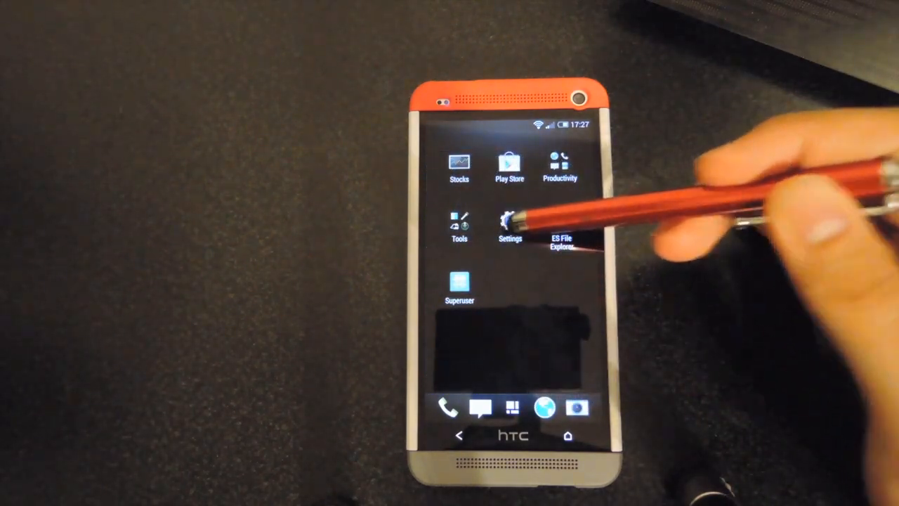
# Step: Check the 45% battery level in Settings, then go to Developer options
pyautogui.click(510, 221)
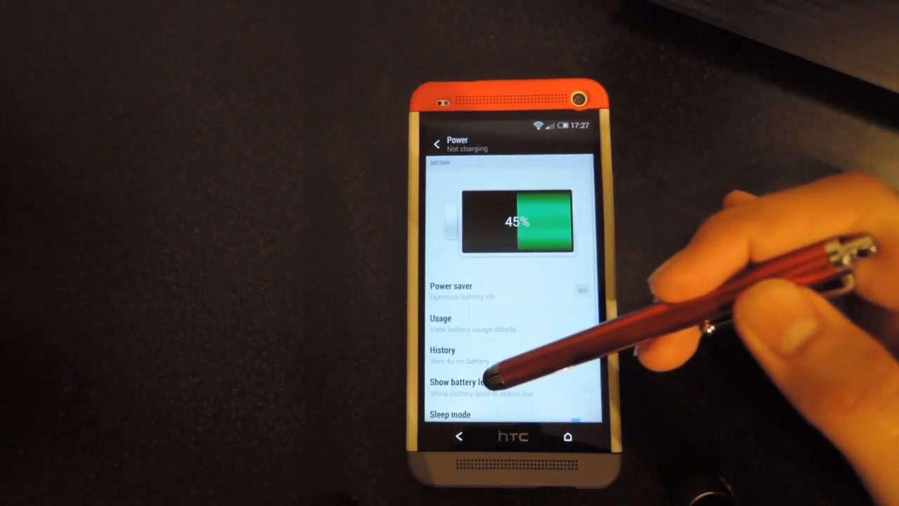
pyautogui.scroll(-3)
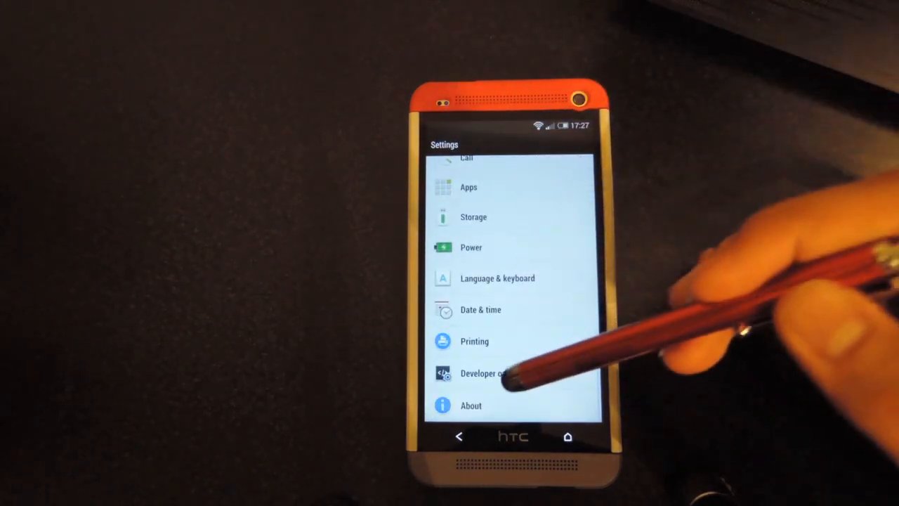
pyautogui.click(482, 373)
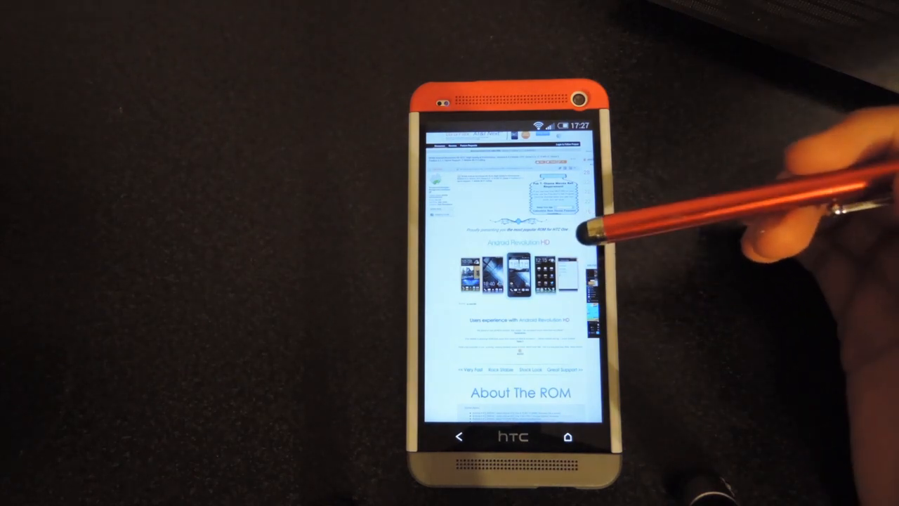
# Step: Scroll the Android Revolution HD ROM page down to About The ROM
pyautogui.scroll(-3)
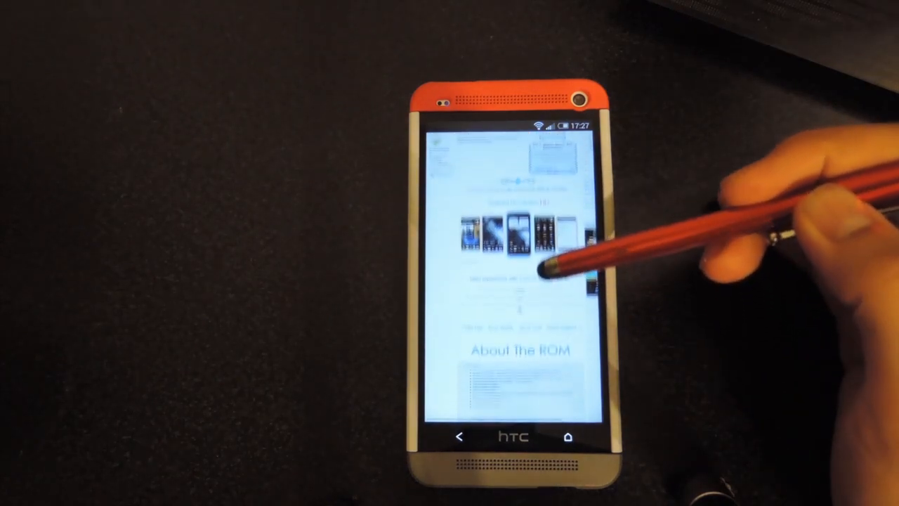
pyautogui.scroll(-3)
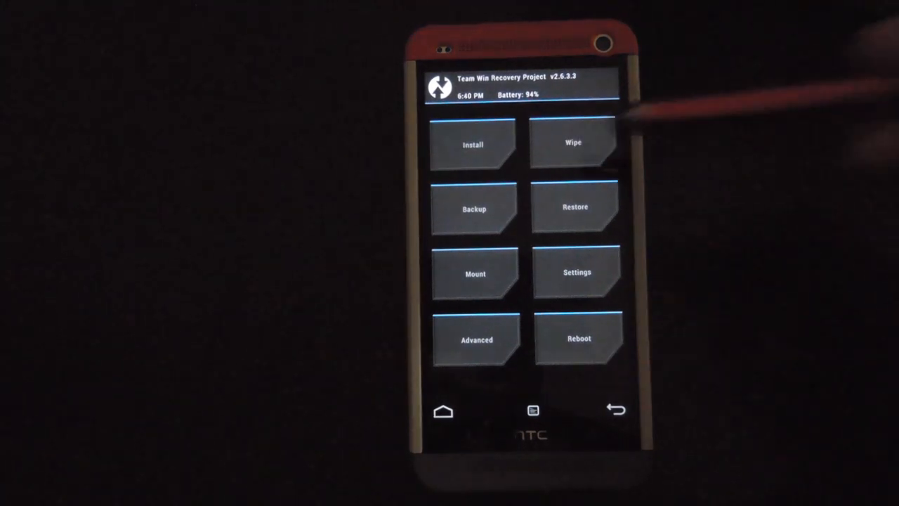
# Step: Advanced-wipe the Dalvik Cache, system, cache and Data partitions in TWRP
pyautogui.click(573, 142)
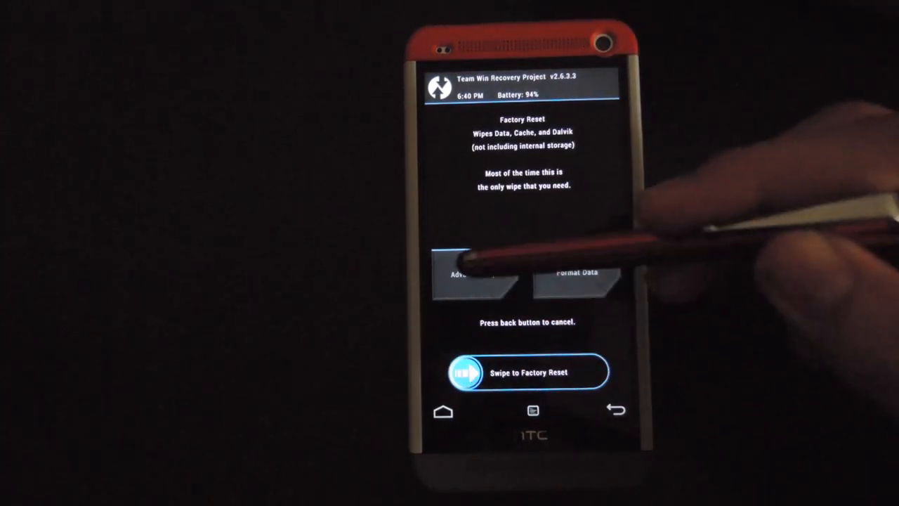
pyautogui.click(478, 274)
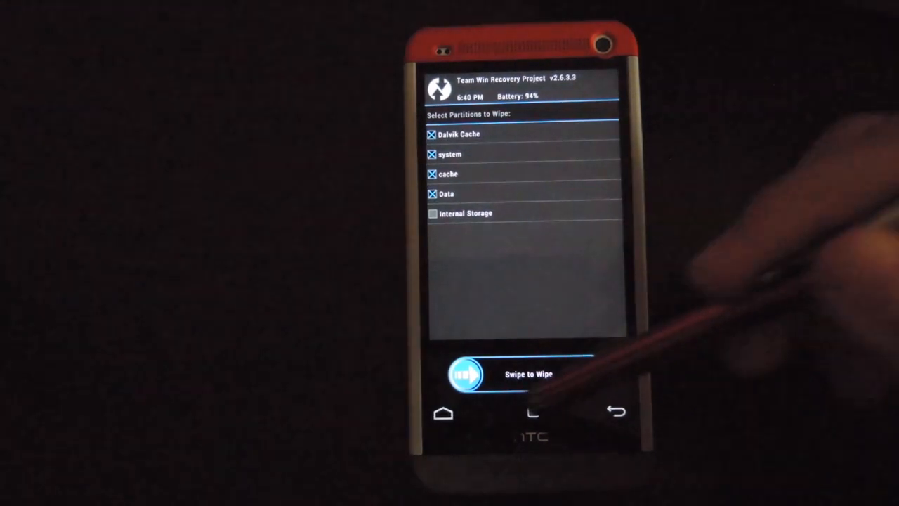
pyautogui.moveTo(464, 374); pyautogui.dragTo(590, 374)
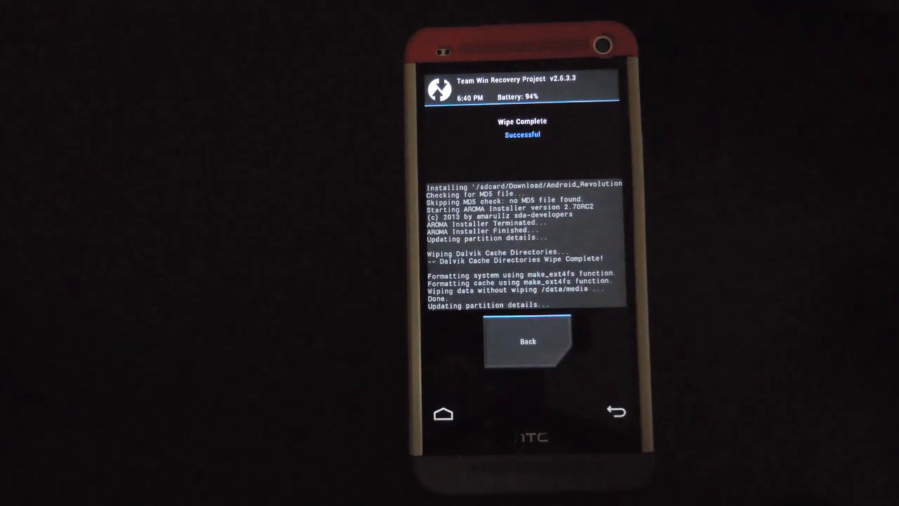
# Step: Flash the Android_Revolution_HD-One_52.0.zip ROM from the Install menu
pyautogui.click(527, 342)
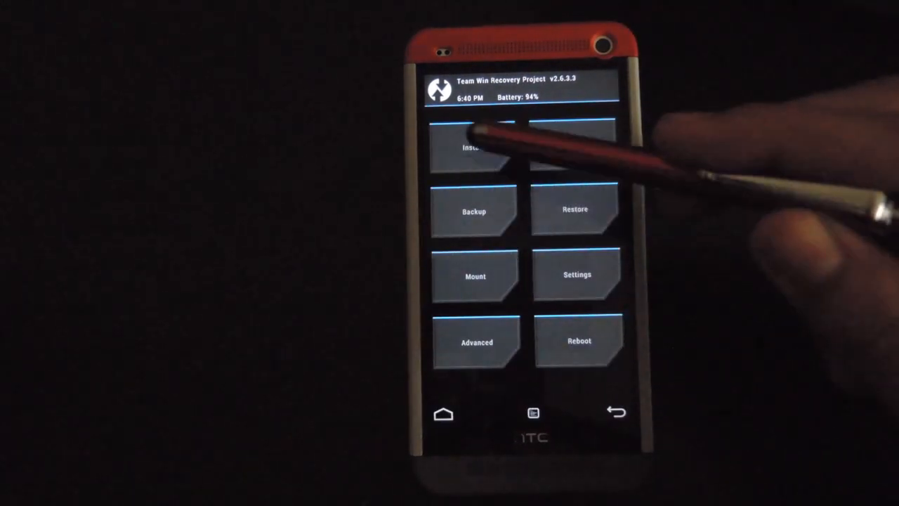
pyautogui.click(474, 147)
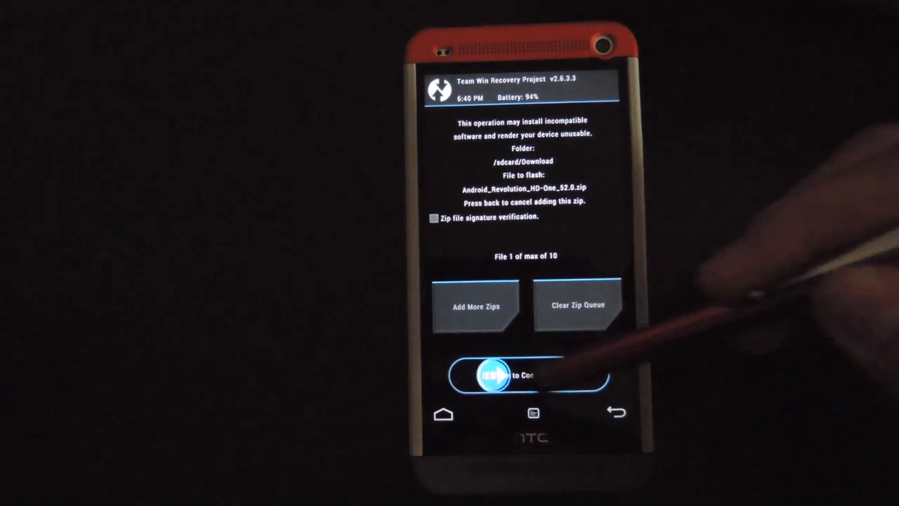
pyautogui.moveTo(492, 375); pyautogui.dragTo(590, 374)
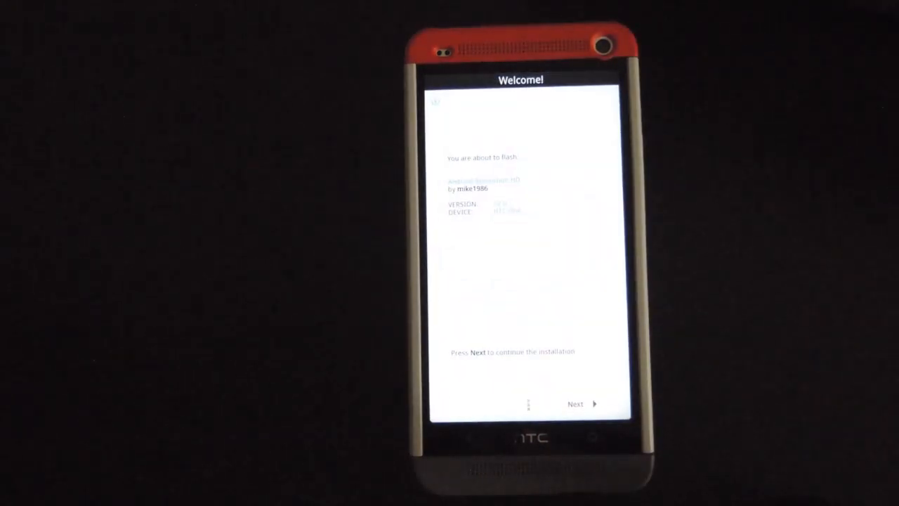
# Step: Advance past Welcome, Terms and Credits without wiping user data
pyautogui.click(576, 404)
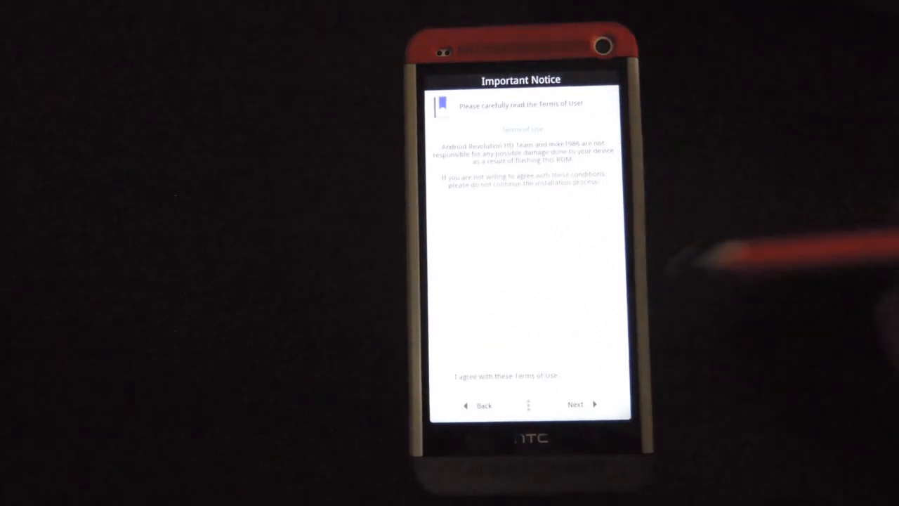
pyautogui.click(575, 405)
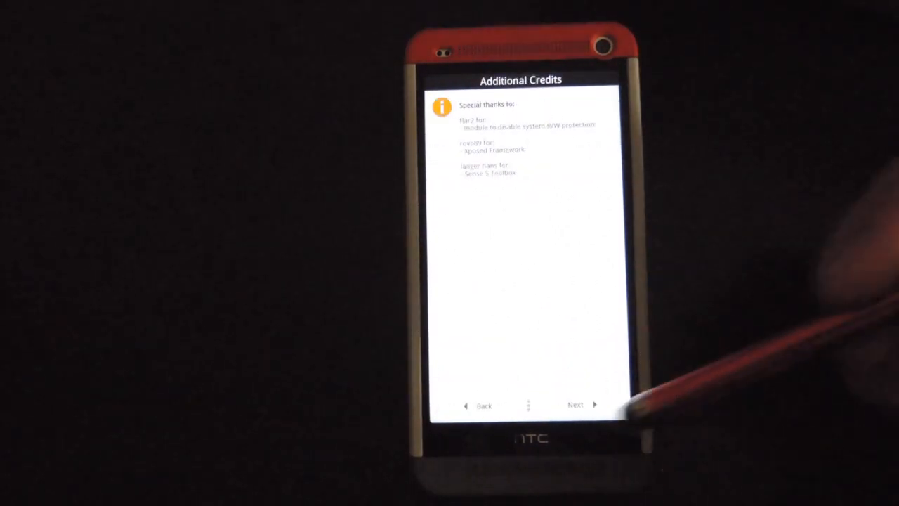
pyautogui.click(576, 404)
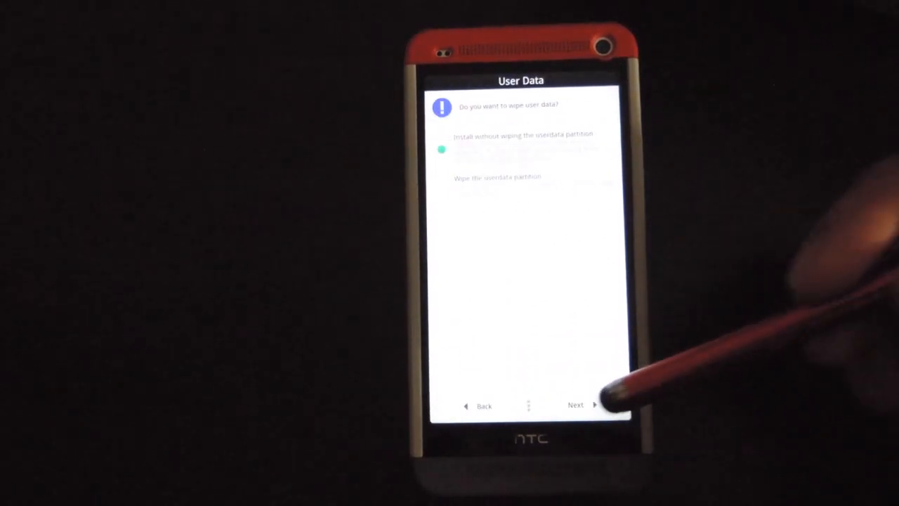
pyautogui.click(576, 405)
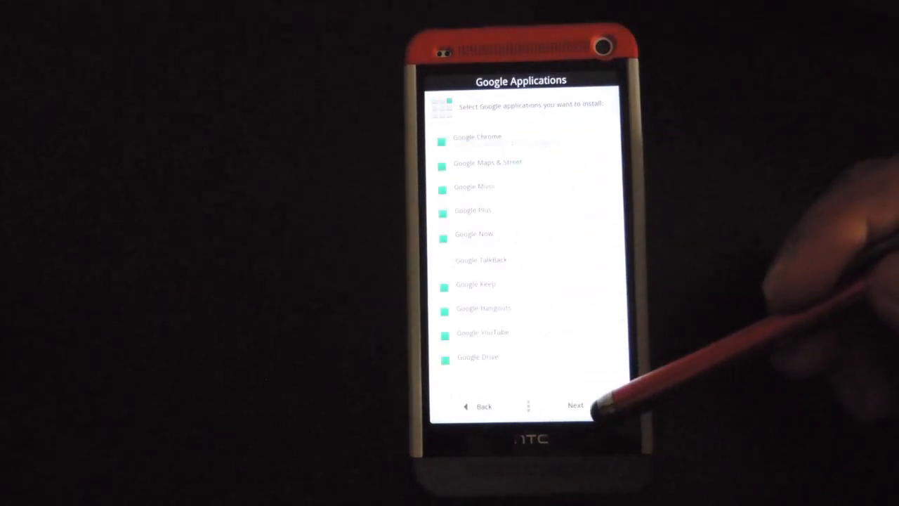
# Step: Accept the chosen Google apps, custom apps, tweaks and SuperUser, then install
pyautogui.click(575, 406)
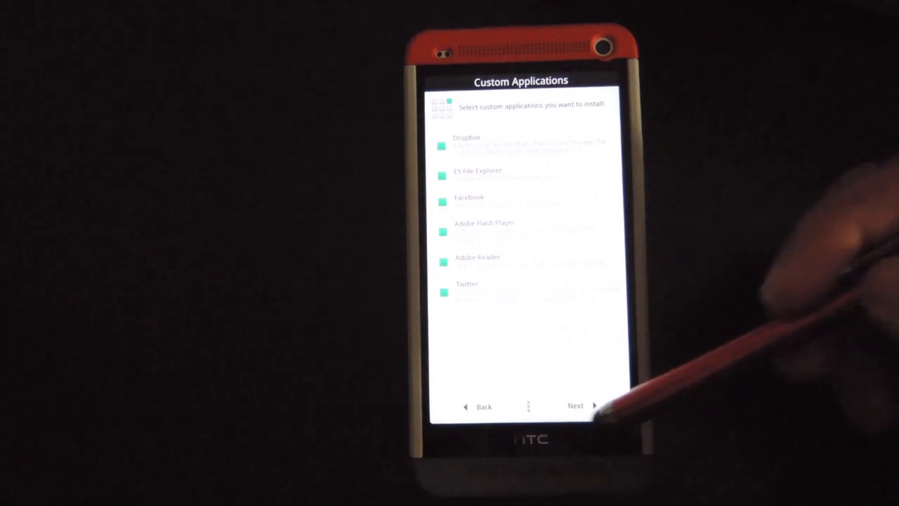
pyautogui.click(575, 405)
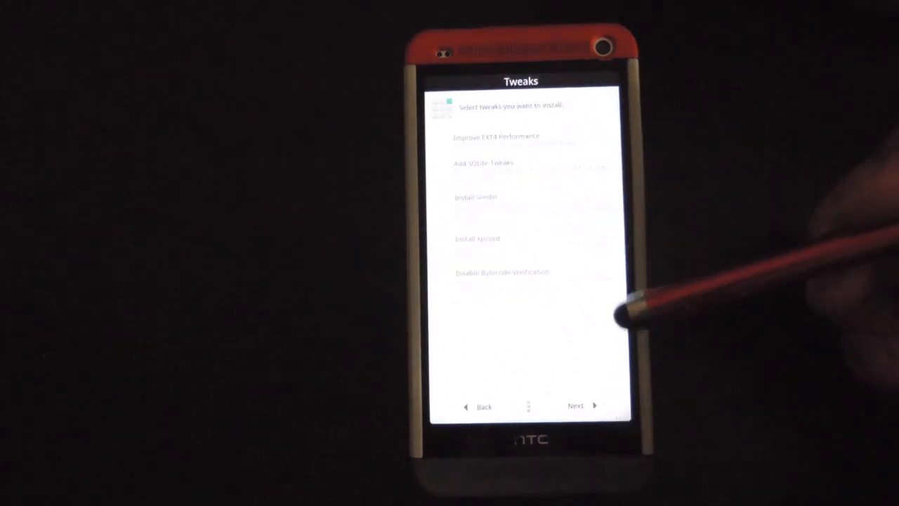
pyautogui.click(575, 406)
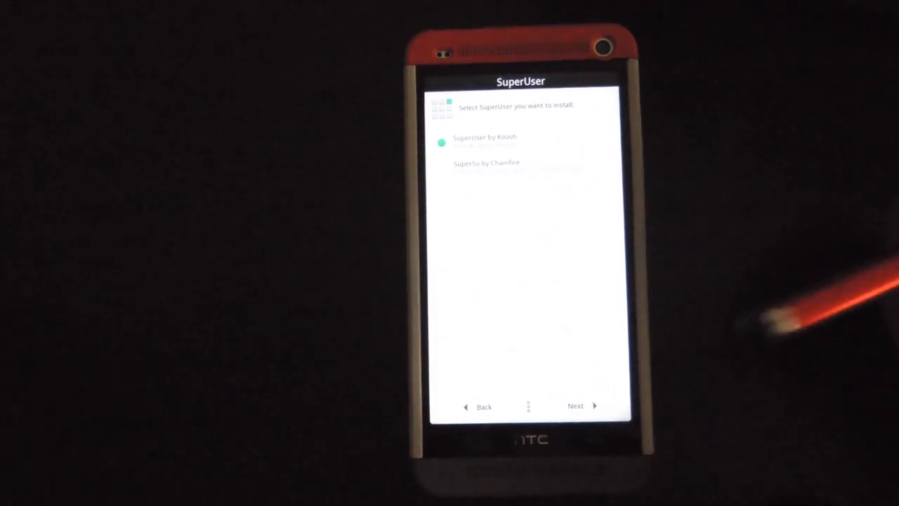
pyautogui.click(576, 405)
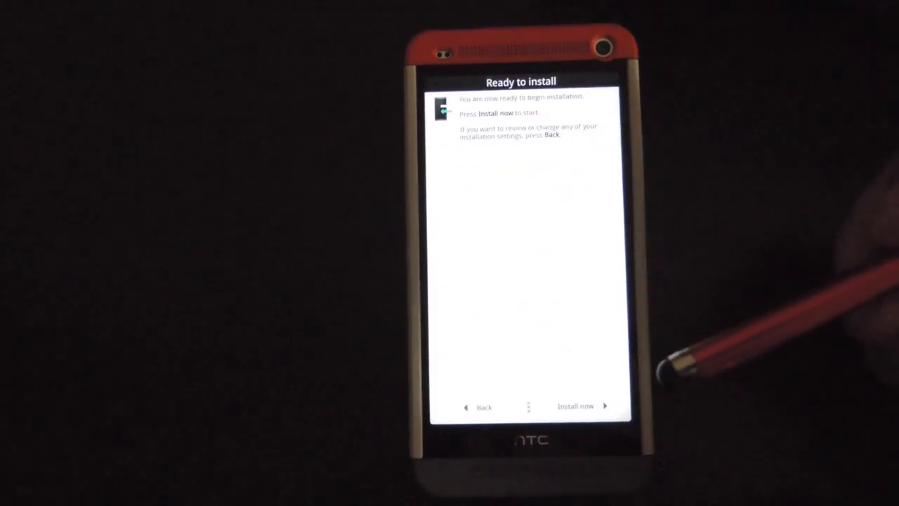
pyautogui.click(576, 406)
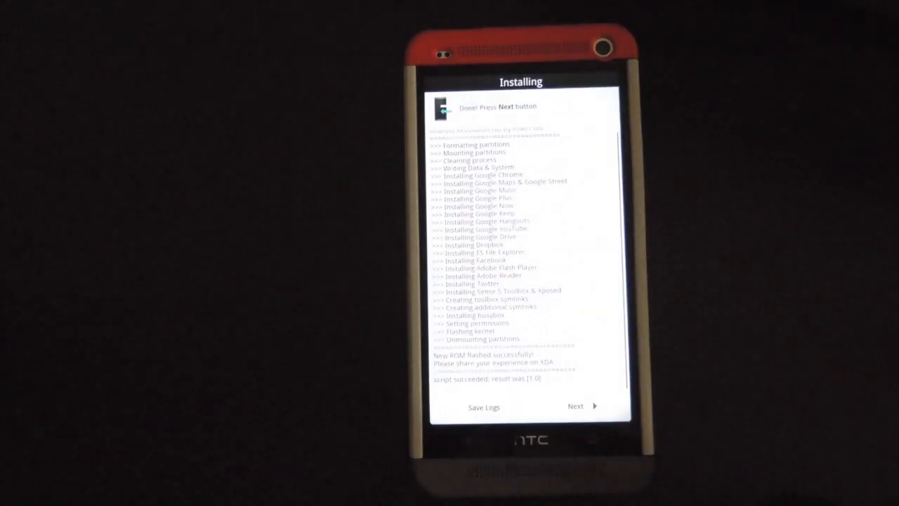
pyautogui.click(576, 405)
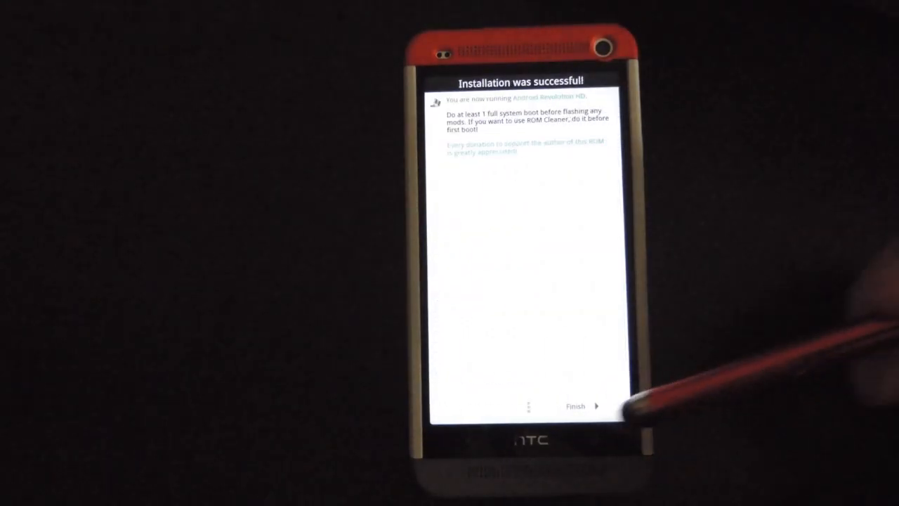
# Step: Finish AROMA to reboot into the new ROM and start the setup wizard
pyautogui.click(577, 406)
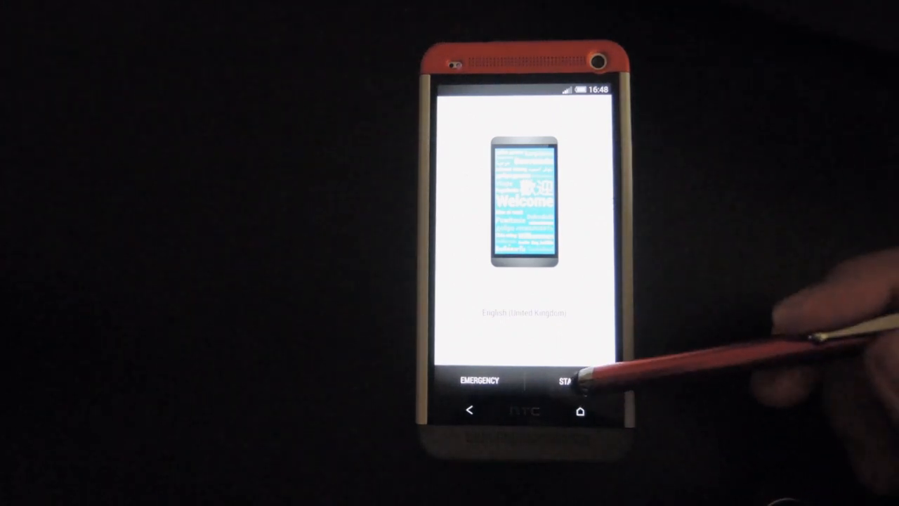
pyautogui.click(569, 381)
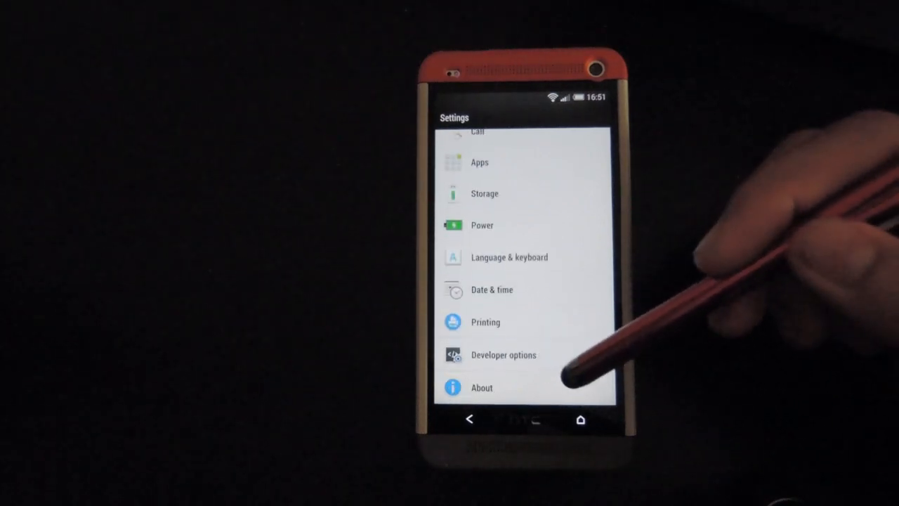
# Step: Scroll Settings down to the Personal section showing Security and Accounts & sync
pyautogui.click(503, 354)
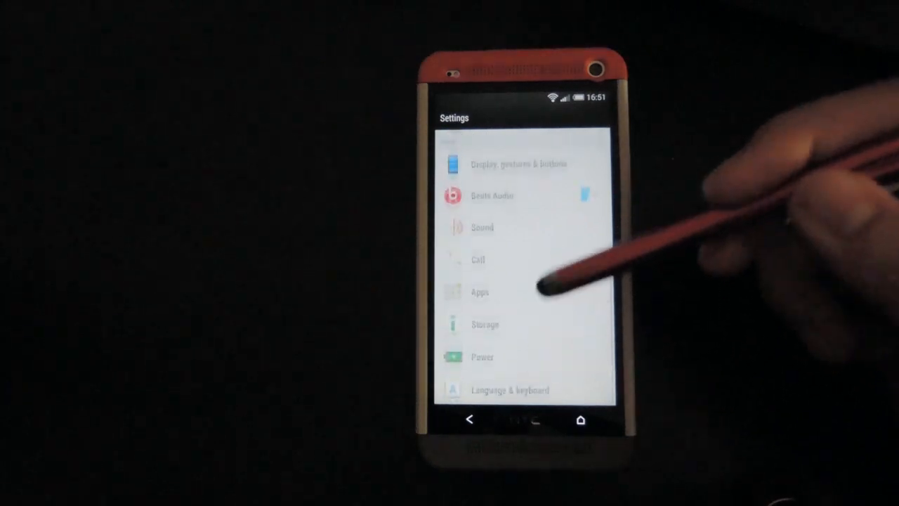
pyautogui.scroll(-3)
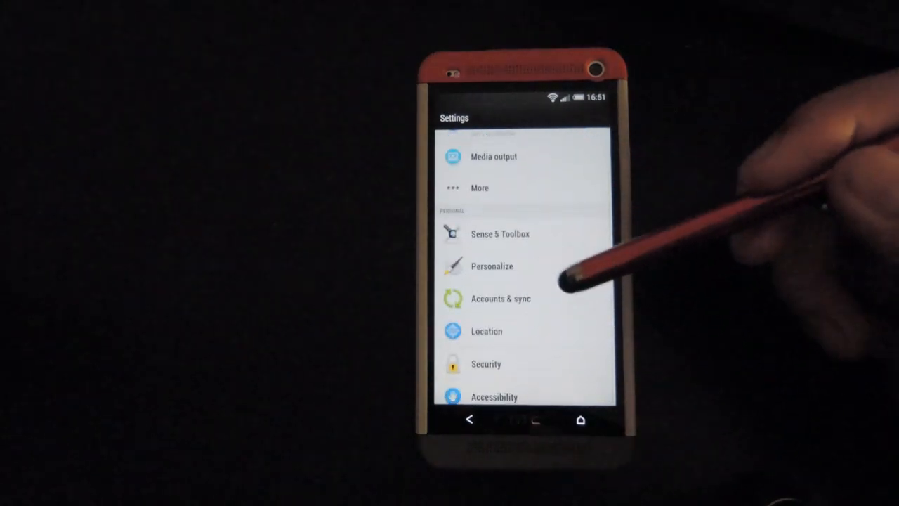
pyautogui.click(486, 364)
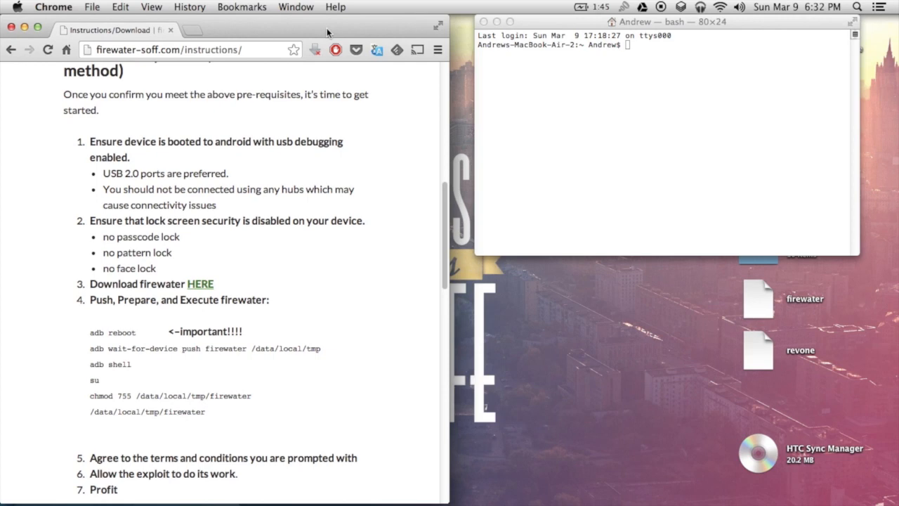
pyautogui.moveTo(73, 104)
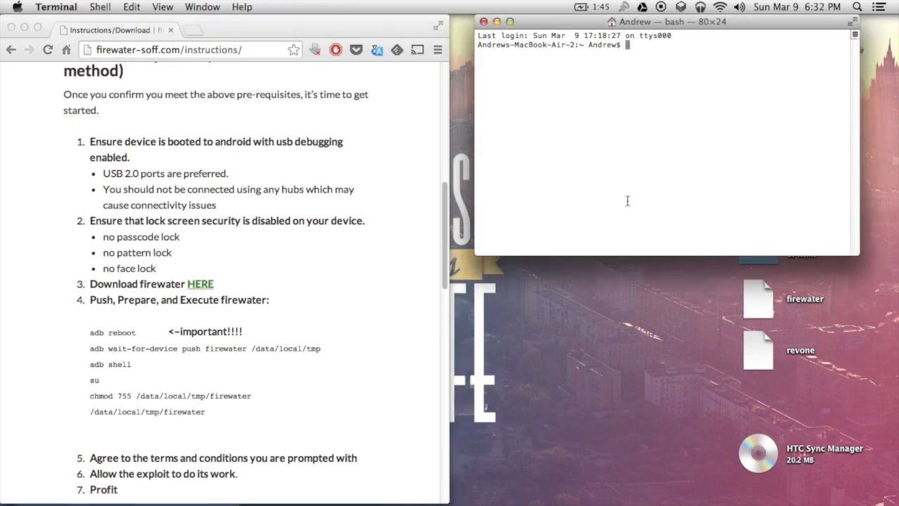
pyautogui.moveTo(691, 165)
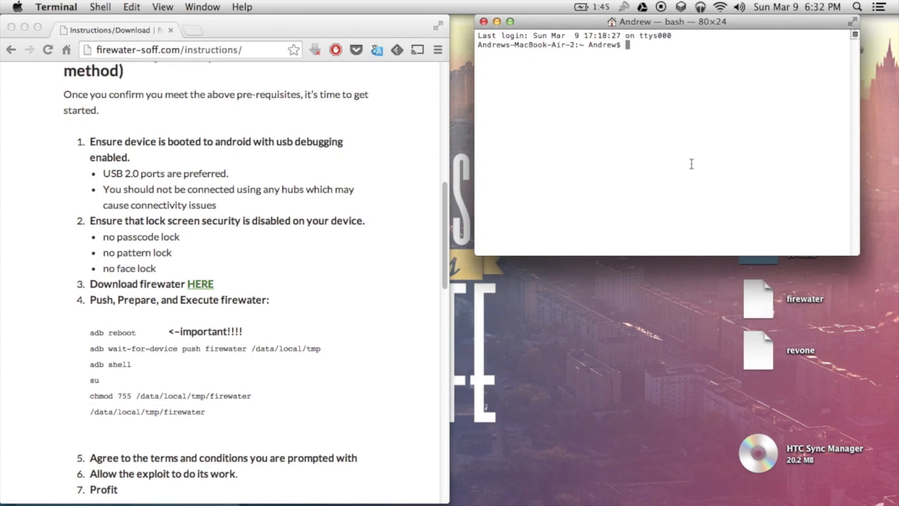
pyautogui.moveTo(673, 109)
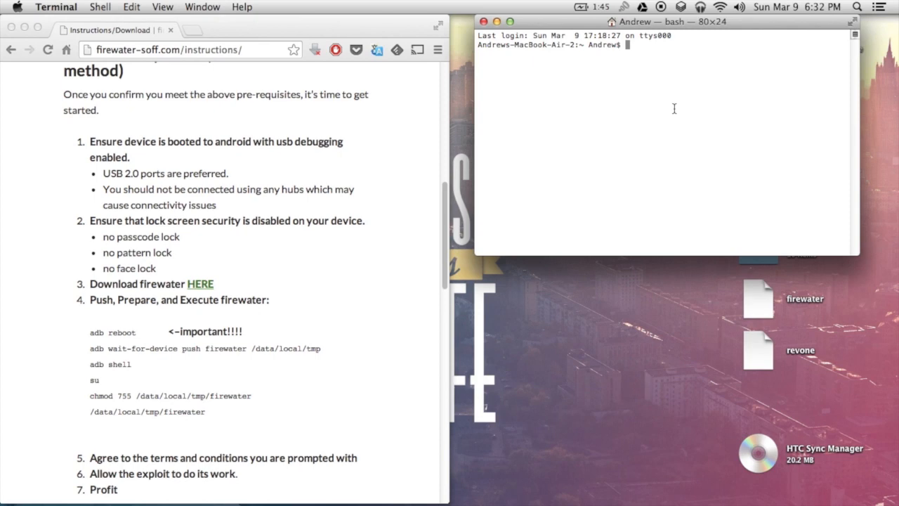
# Step: Run adb reboot in Terminal to restart the HTC phone
pyautogui.write('adb reboot')
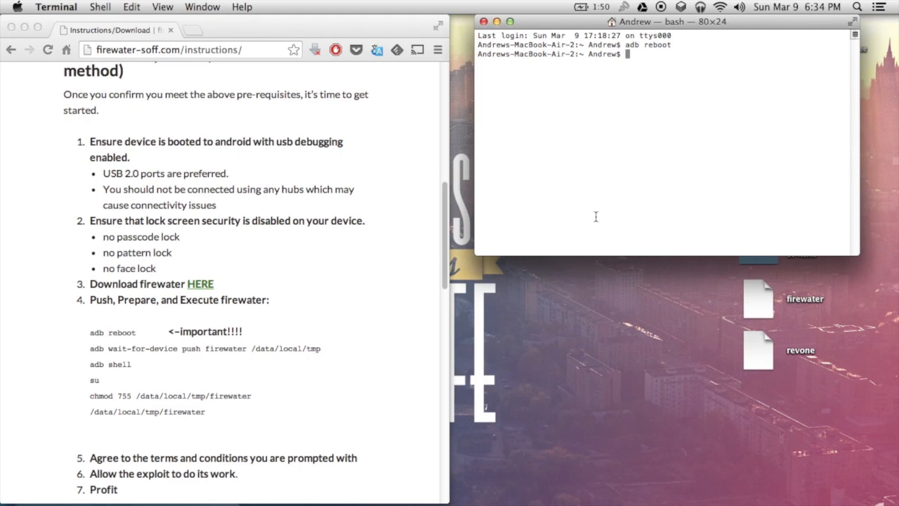
# Step: Push Desktop/firewater to data/local/tmp on the phone with adb push
pyautogui.write('adb p')
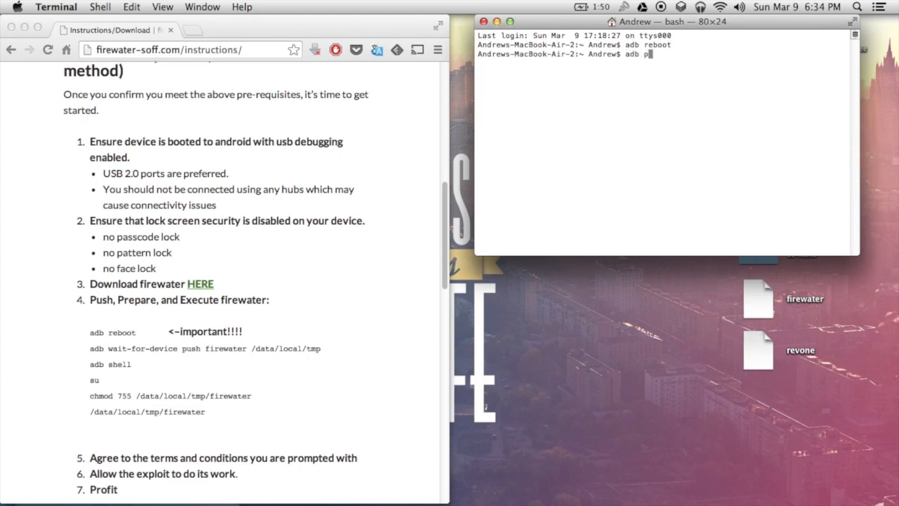
pyautogui.write('ush firew')
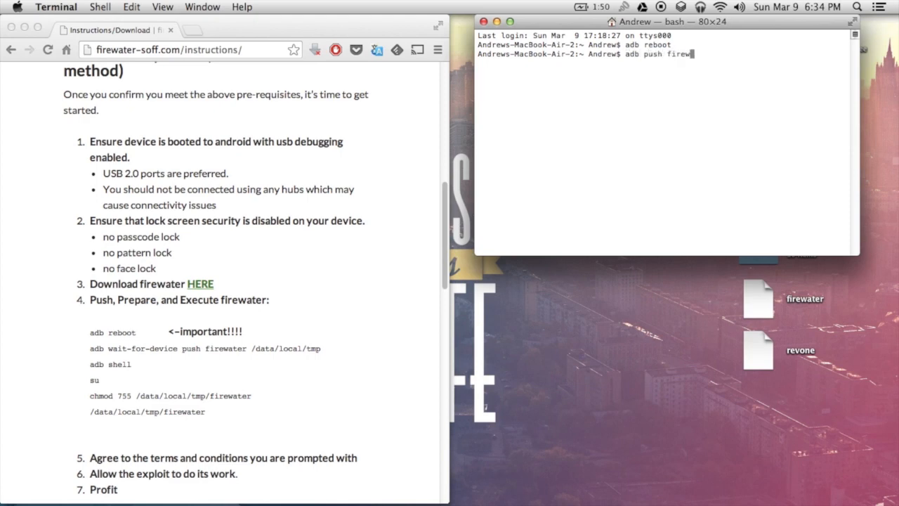
pyautogui.press('Backspace')
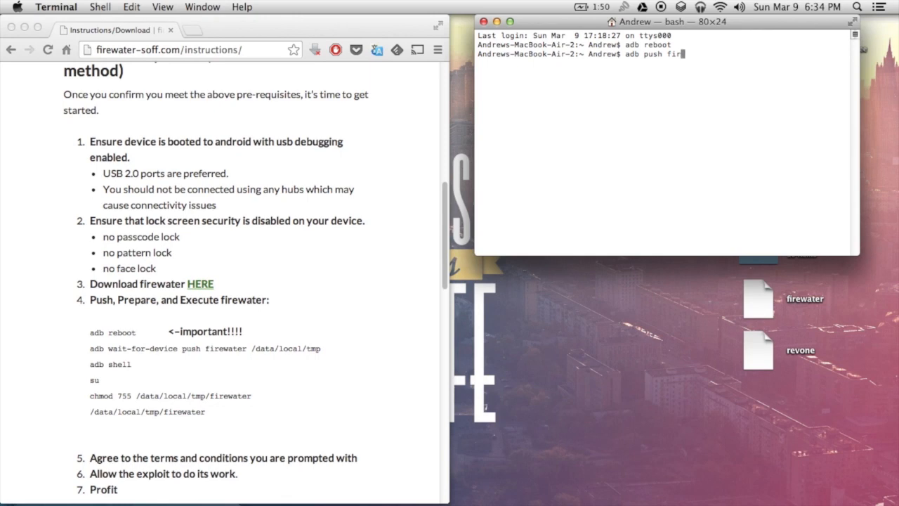
pyautogui.write('Deskto')
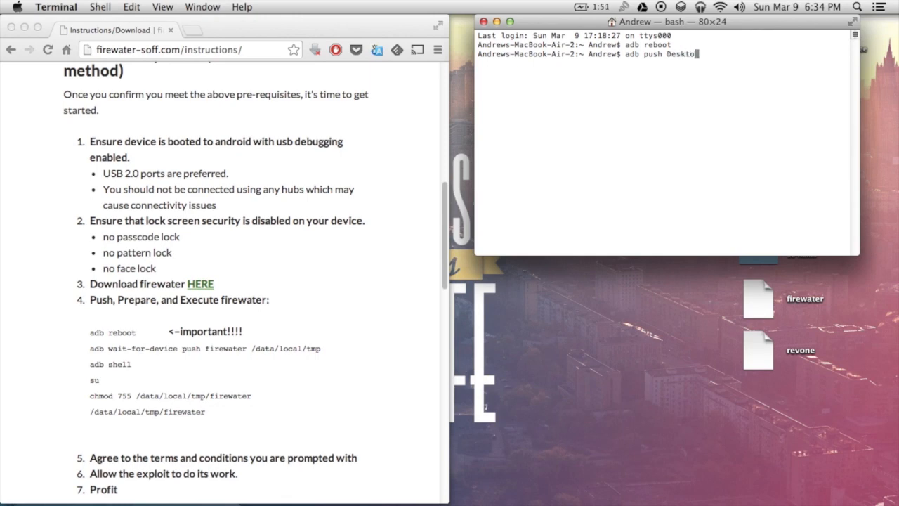
pyautogui.write('/fireater d')
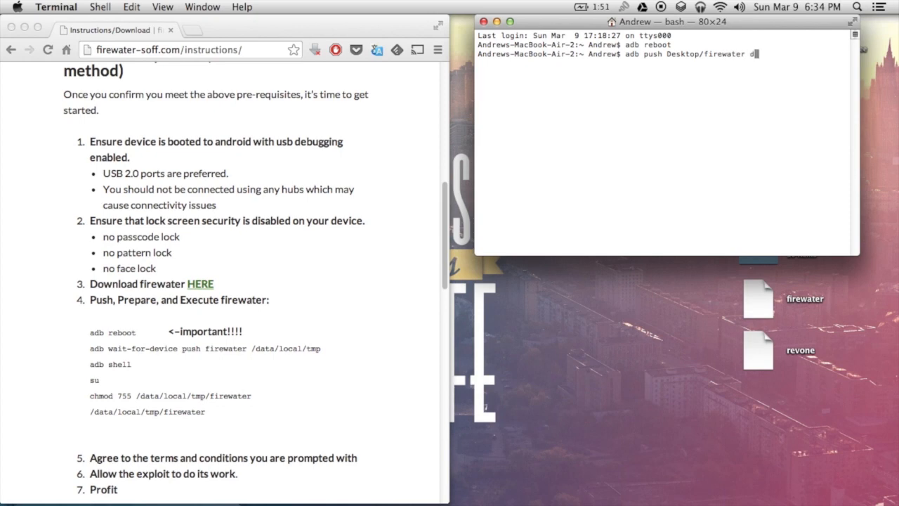
pyautogui.write('ata/l')
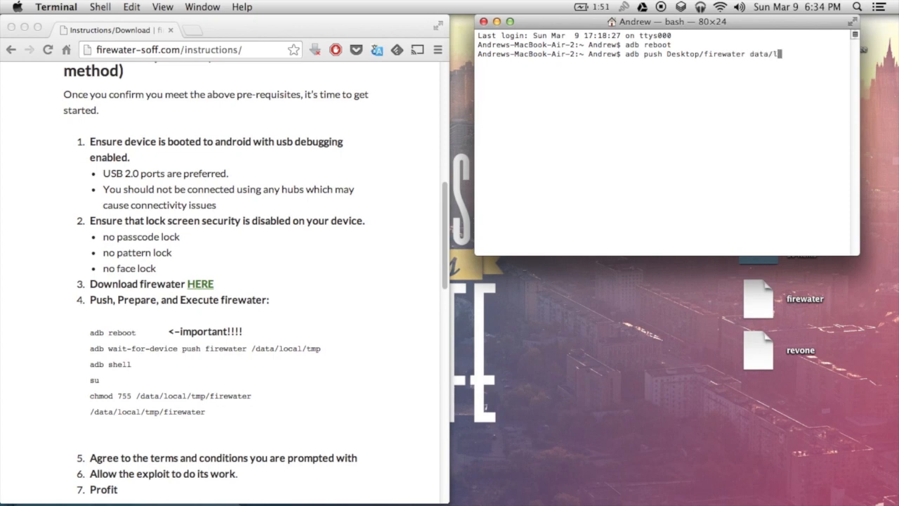
pyautogui.write('ocal/tmp')
pyautogui.write('adb shell')
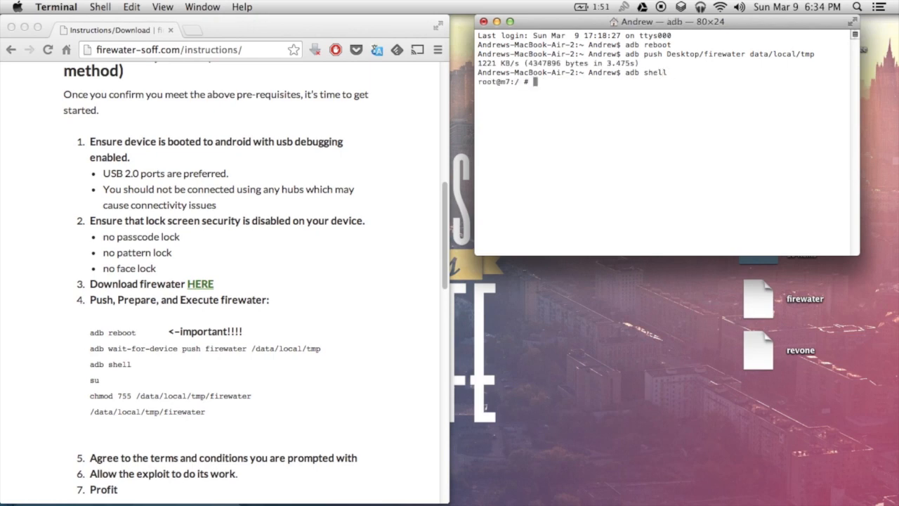
# Step: Run su, then chmod 755 on /data/local/tmp/firewater
pyautogui.write('su')
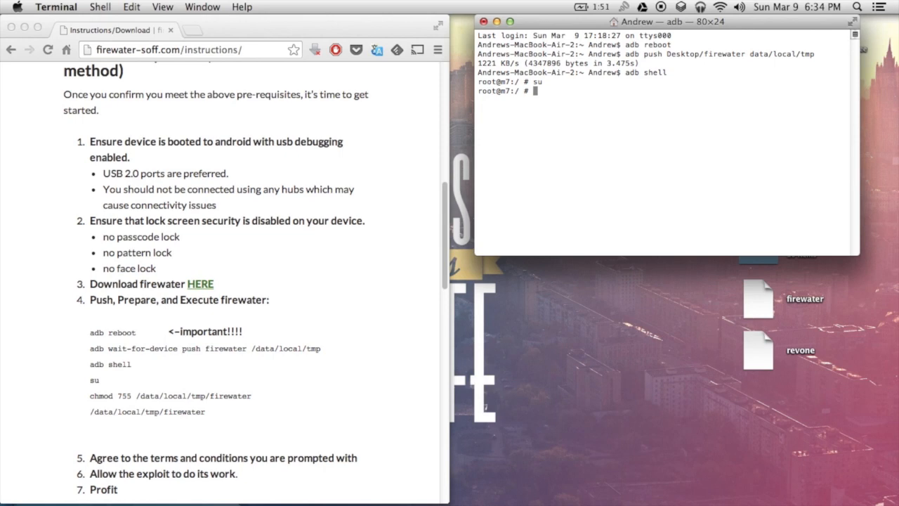
pyautogui.write('chmod')
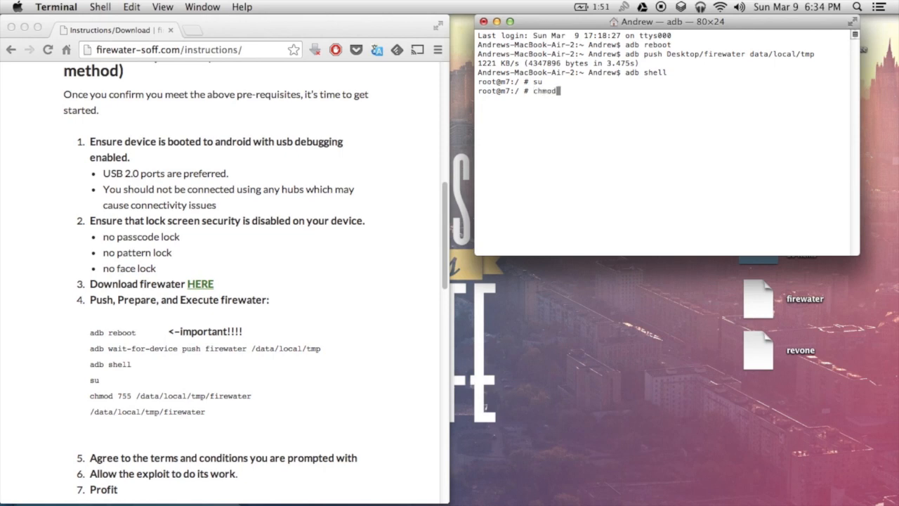
pyautogui.write('755')
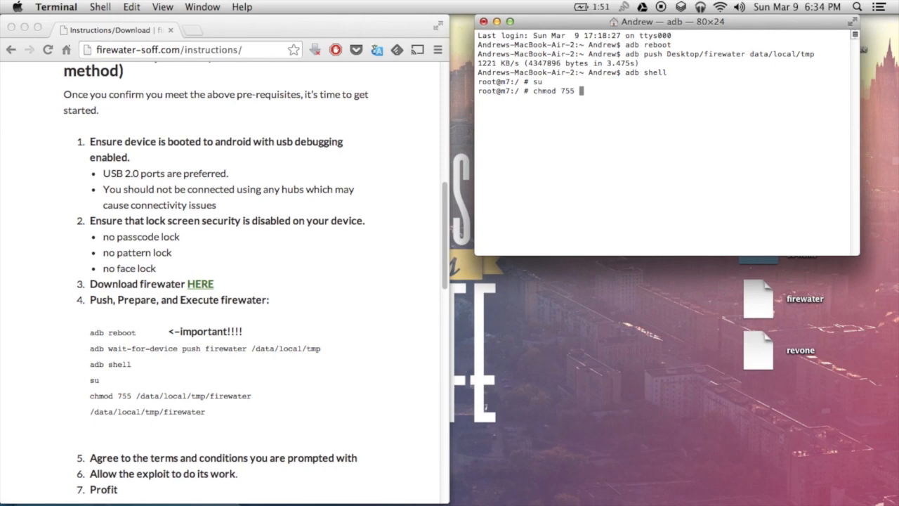
pyautogui.write('/data/l')
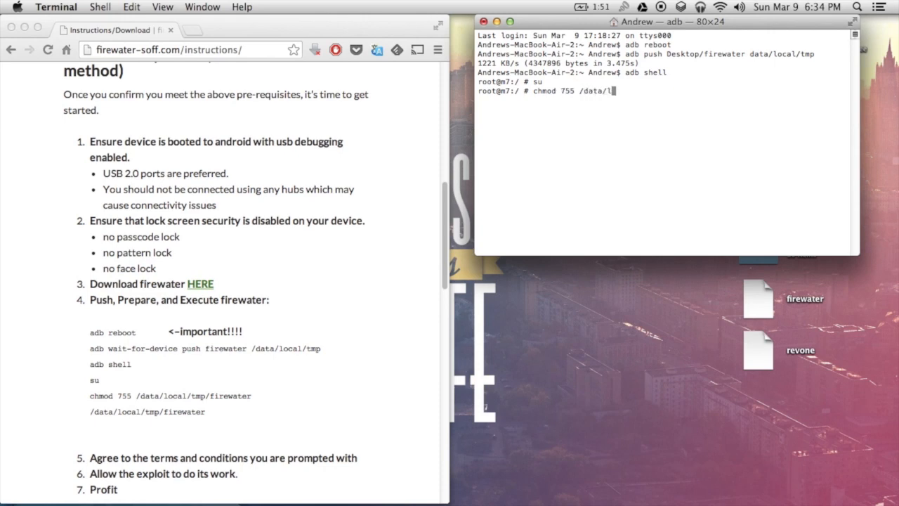
pyautogui.write('ocal/tmp/firewater')
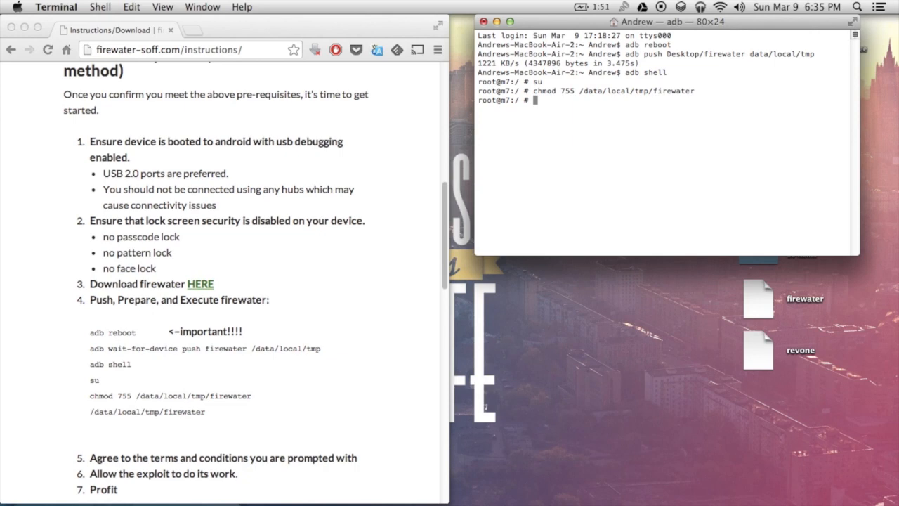
# Step: Run /data/local/tmp/firewater and answer Yes to its warning prompt
pyautogui.write('/')
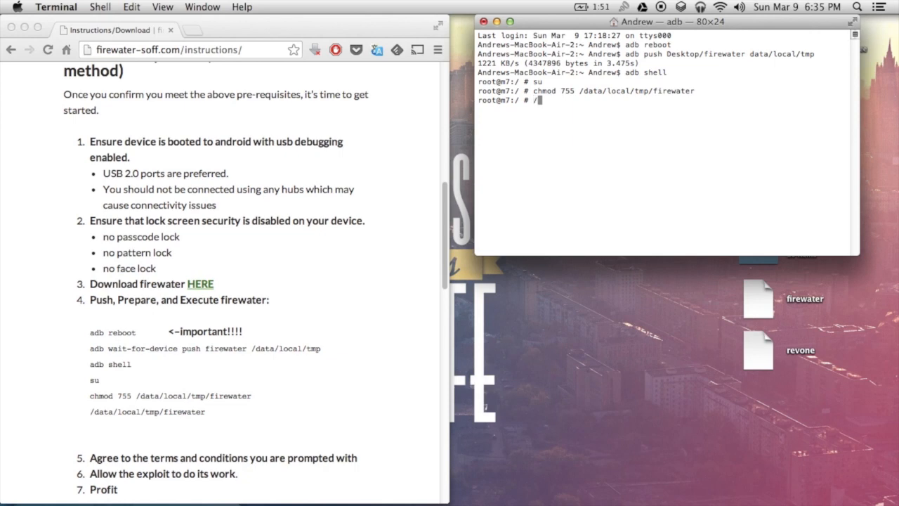
pyautogui.write('data/local/tmp')
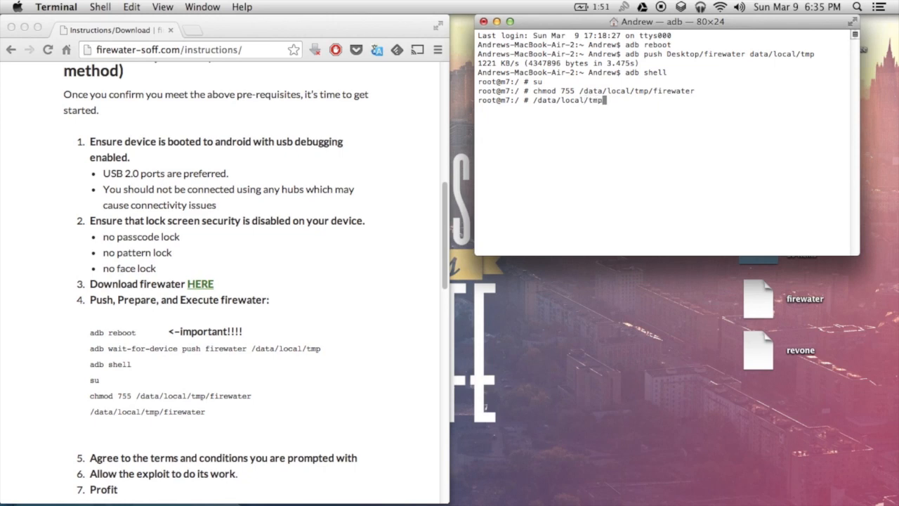
pyautogui.write('firewat')
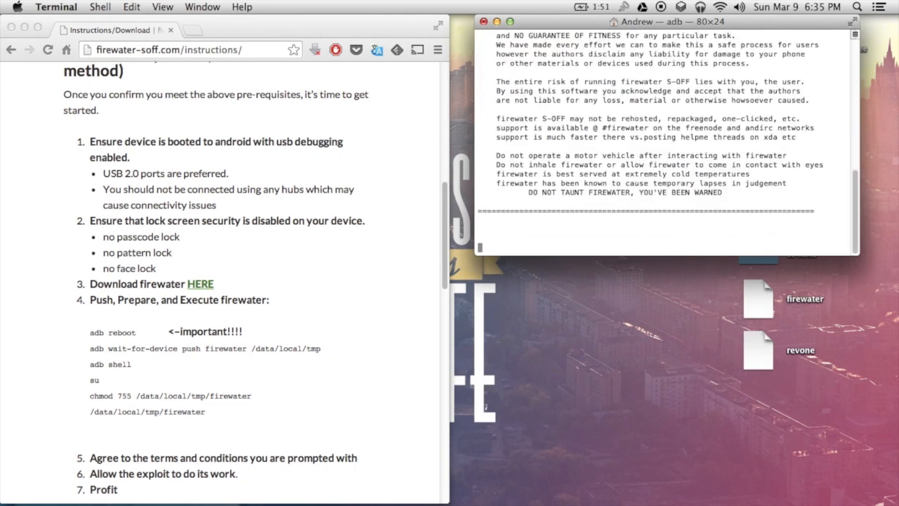
pyautogui.write('Y')
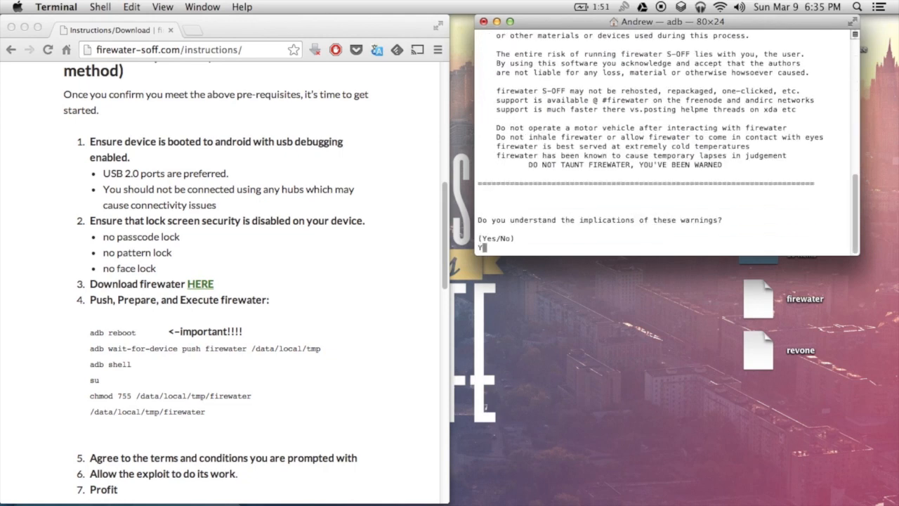
pyautogui.write('es')
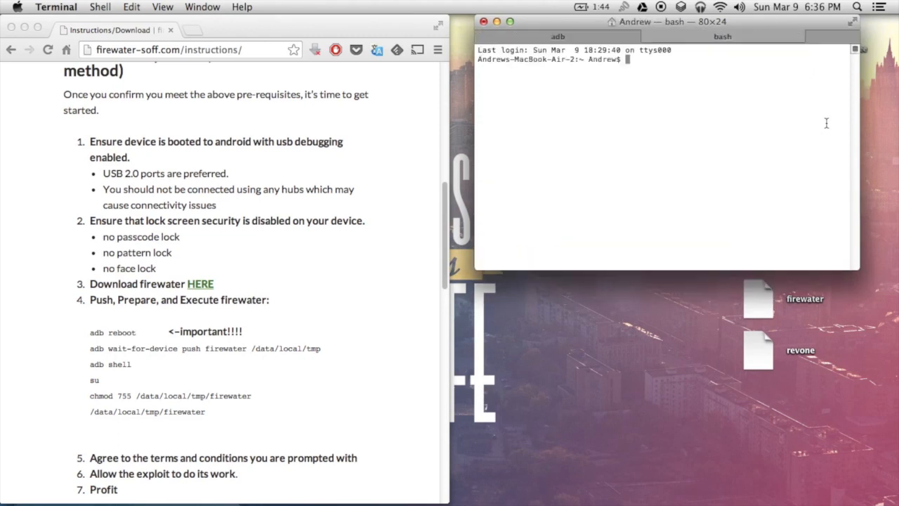
# Step: Start typing an adb command in a new Terminal tab while firewater keeps running
pyautogui.write('adb')
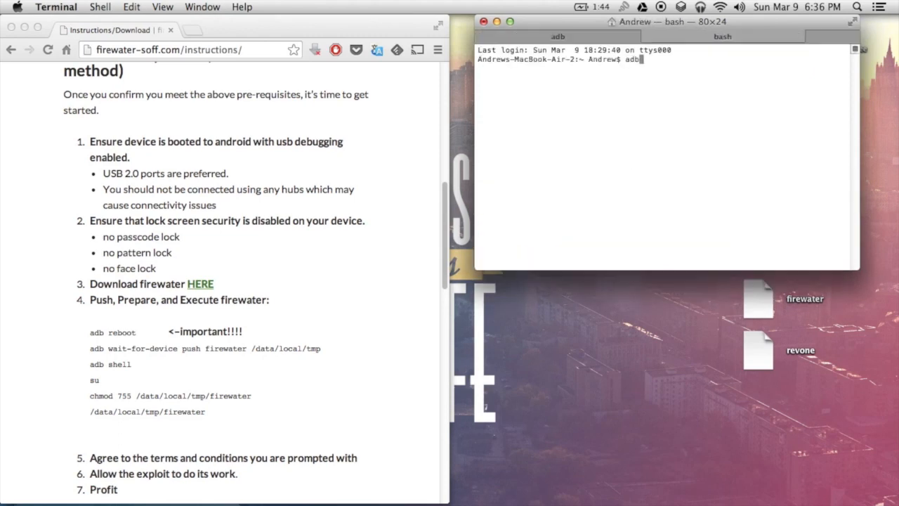